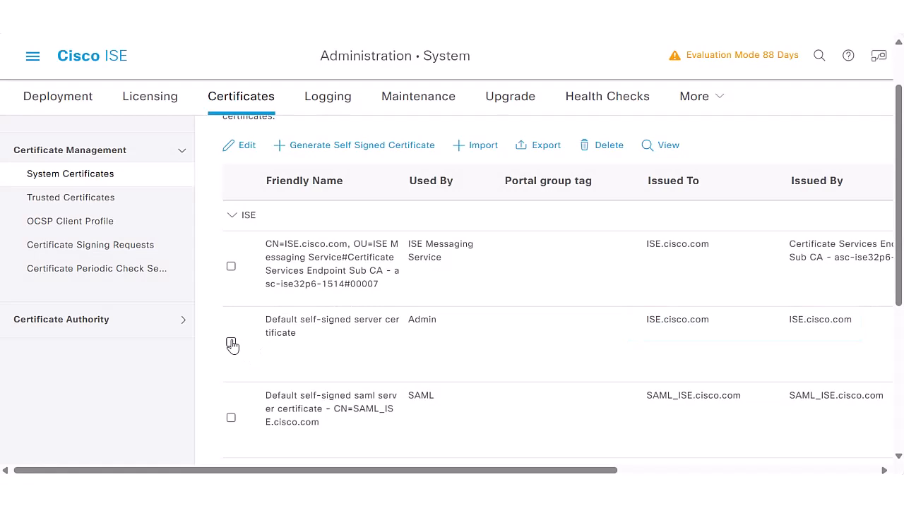
View the hierarchy and details of the default self-signed server certificate, then close it.
{"action": "left_click", "coordinate": [232, 341]}
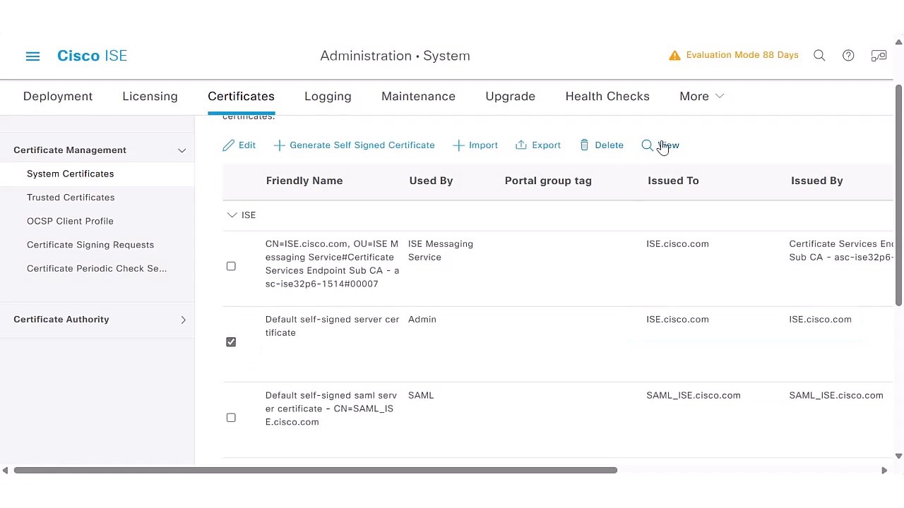
{"action": "left_click", "coordinate": [658, 145]}
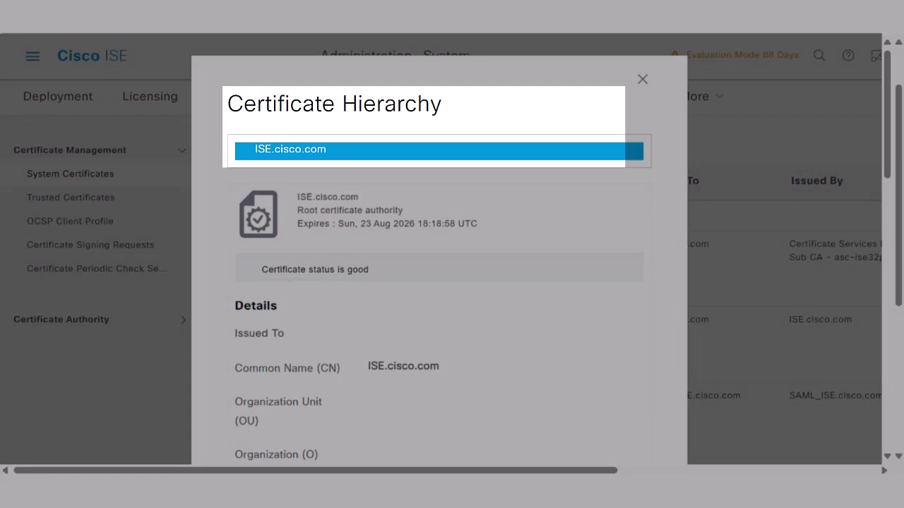
{"action": "left_click", "coordinate": [641, 79]}
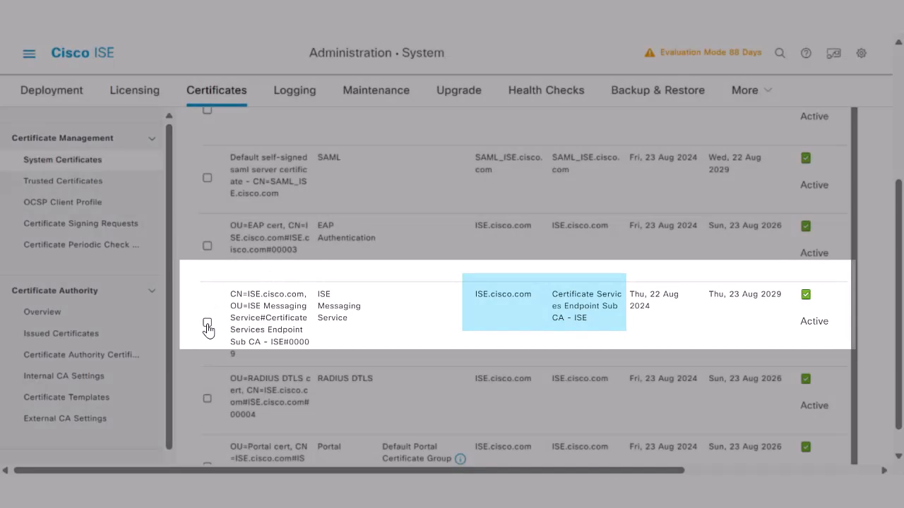
View the ISE Messaging Service certificate's chain through Endpoint Sub CA, Node CA and Root CA.
{"action": "left_click", "coordinate": [206, 322]}
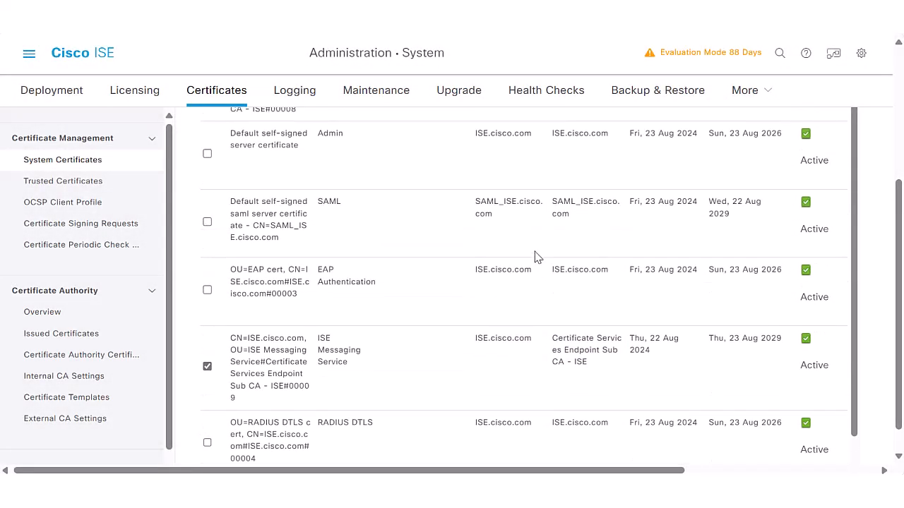
{"action": "scroll", "scroll_direction": "up", "scroll_amount": 3}
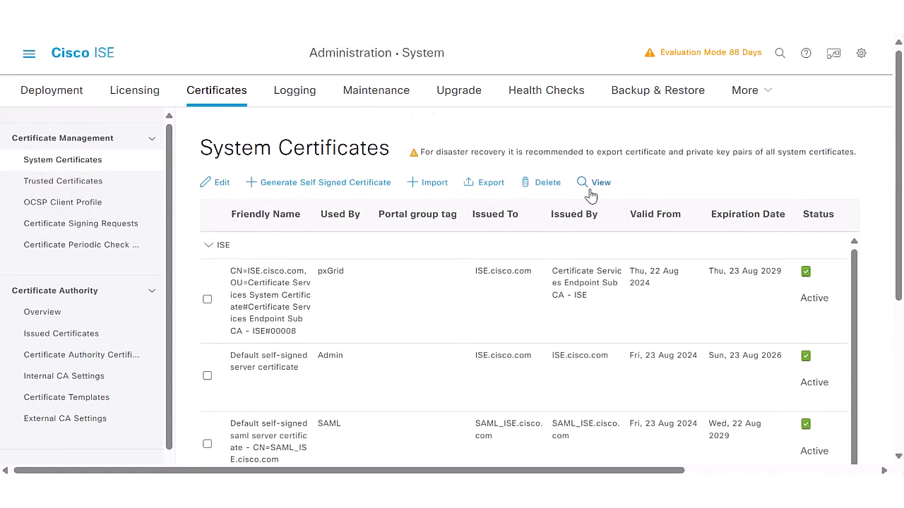
{"action": "left_click", "coordinate": [602, 182]}
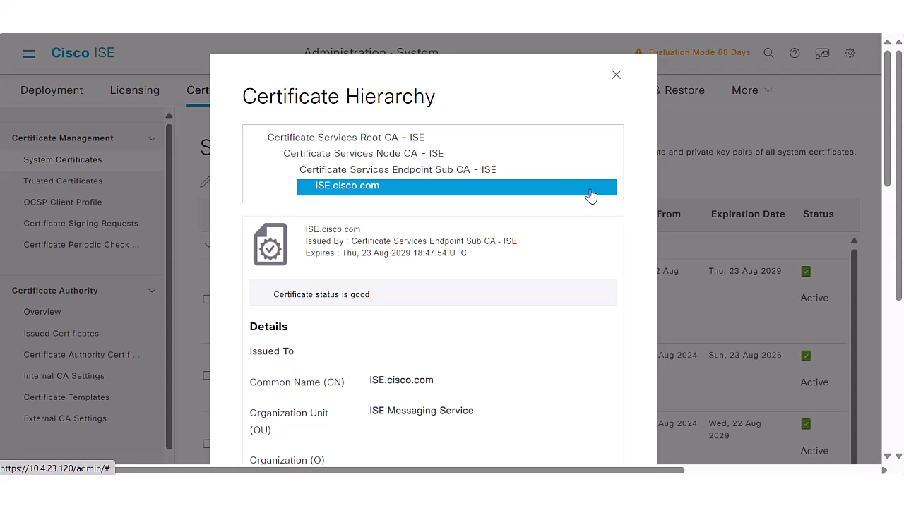
{"action": "mouse_move", "coordinate": [452, 177]}
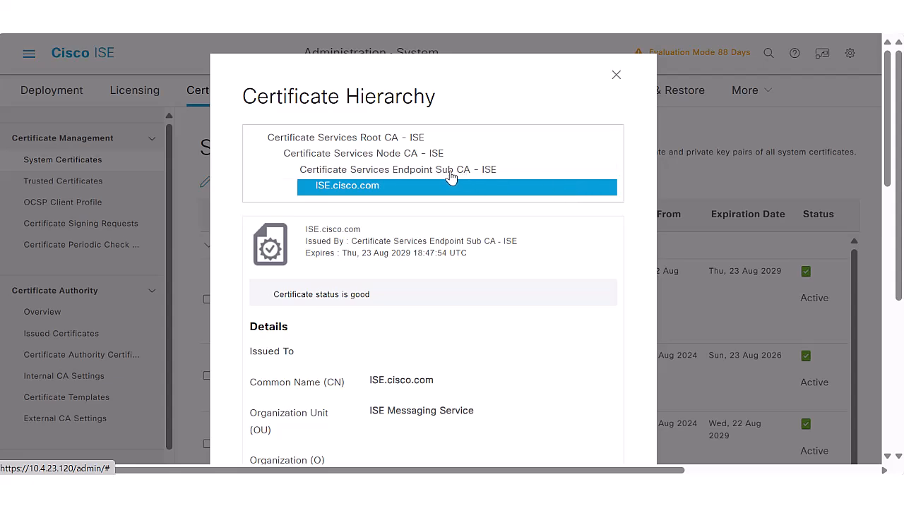
{"action": "left_click", "coordinate": [398, 170]}
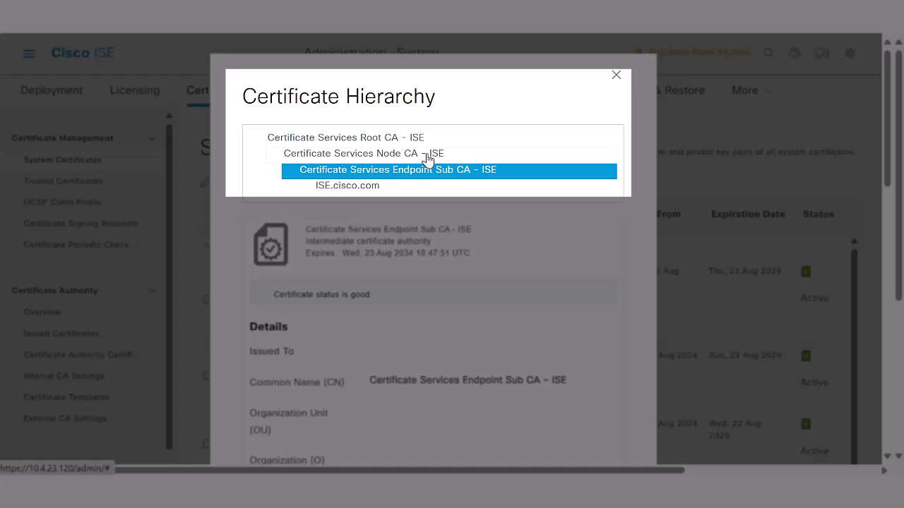
{"action": "left_click", "coordinate": [360, 153]}
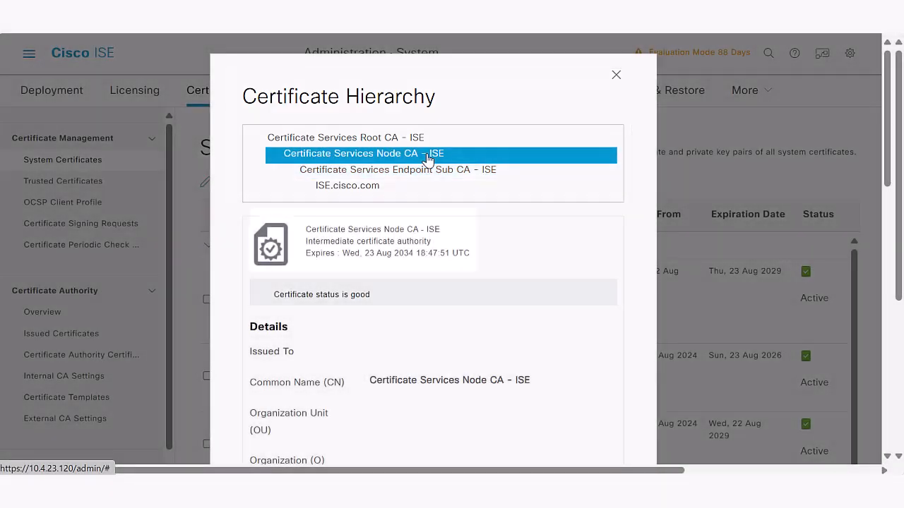
{"action": "left_click", "coordinate": [345, 138]}
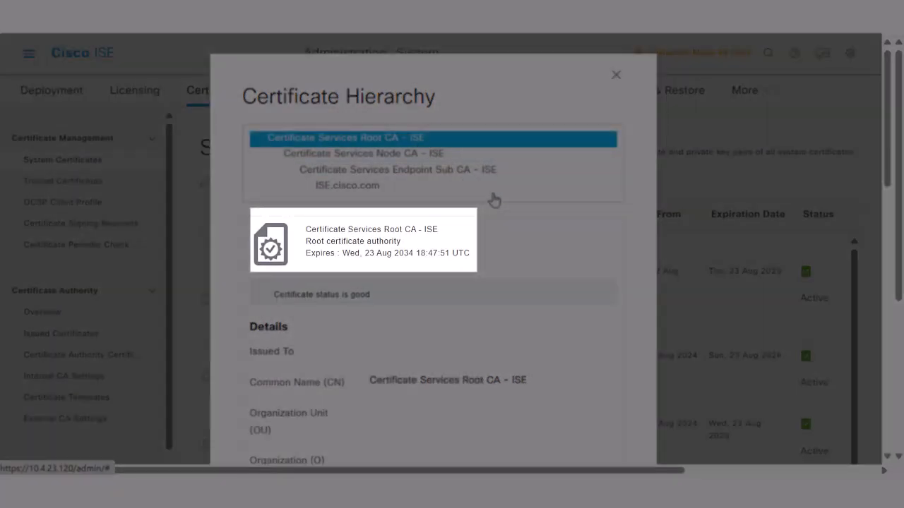
{"action": "mouse_move", "coordinate": [520, 253]}
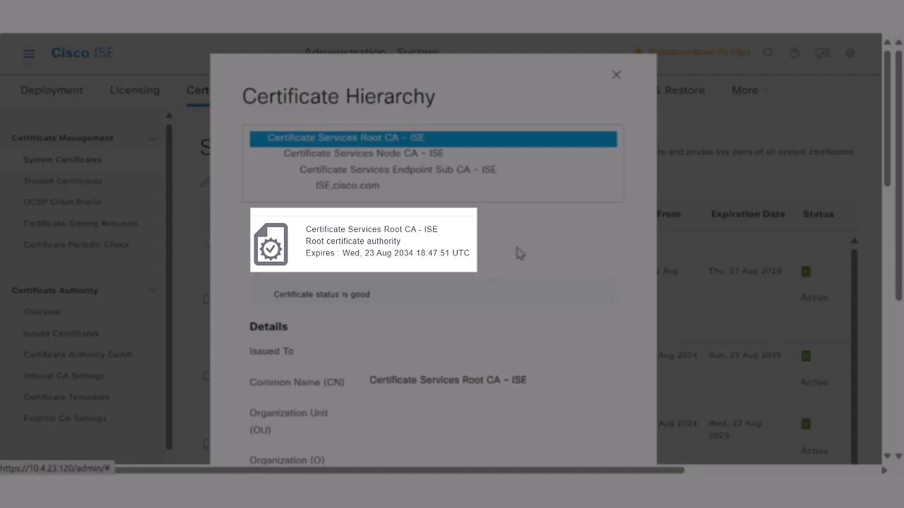
{"action": "left_click", "coordinate": [616, 73]}
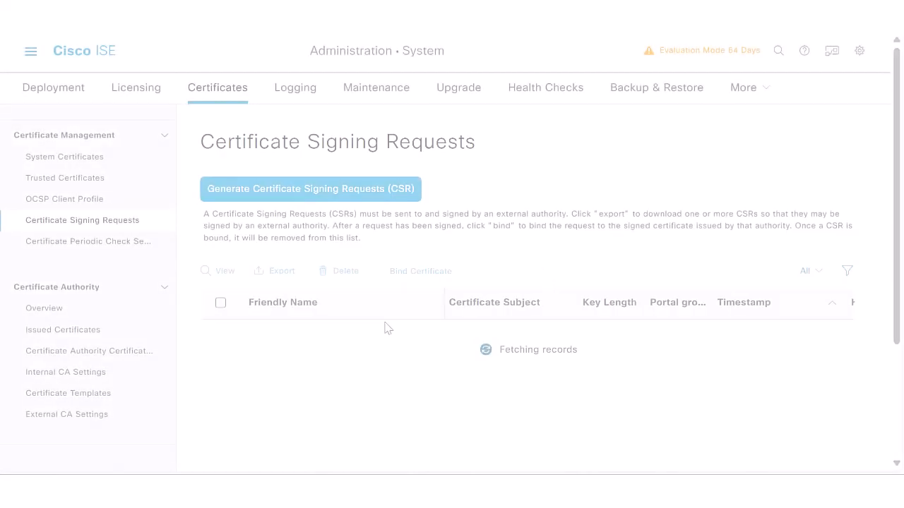
Generate a CSR with usage ISE Messaging Service and regenerate that certificate.
{"action": "left_click", "coordinate": [310, 189]}
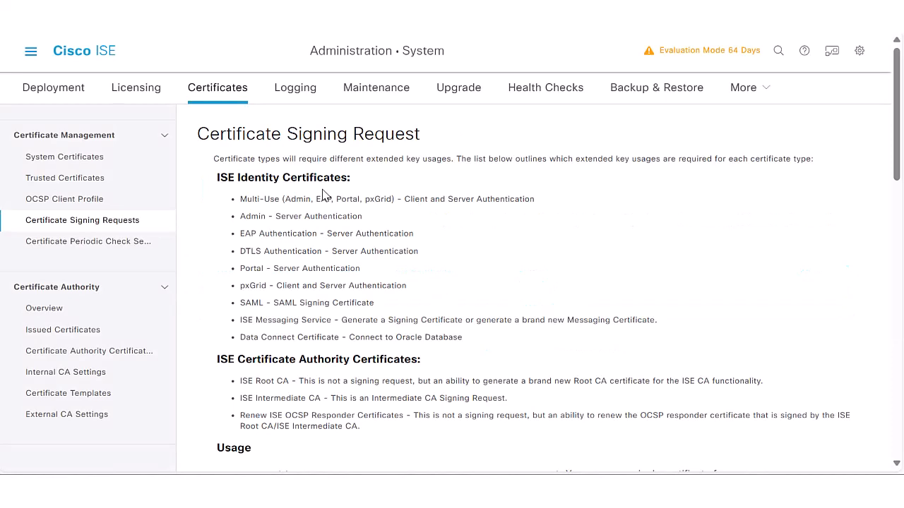
{"action": "scroll", "scroll_direction": "down", "scroll_amount": 3}
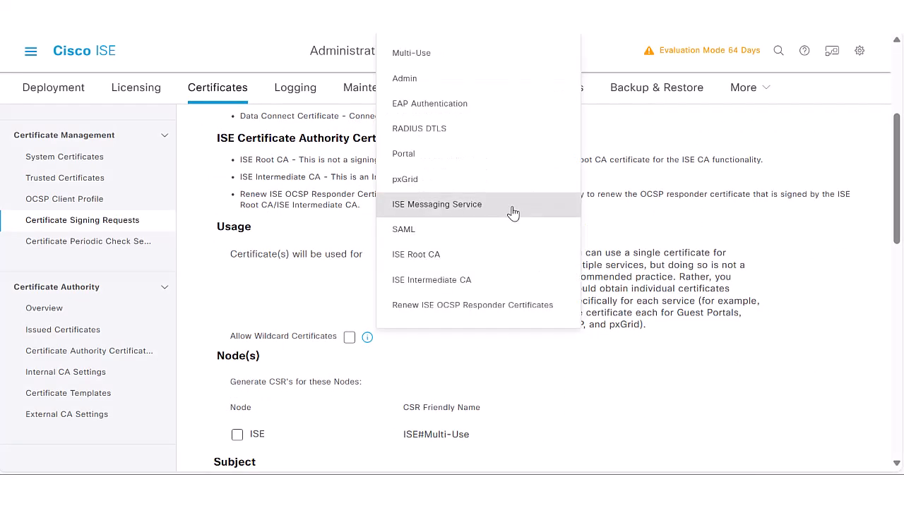
{"action": "mouse_move", "coordinate": [436, 206]}
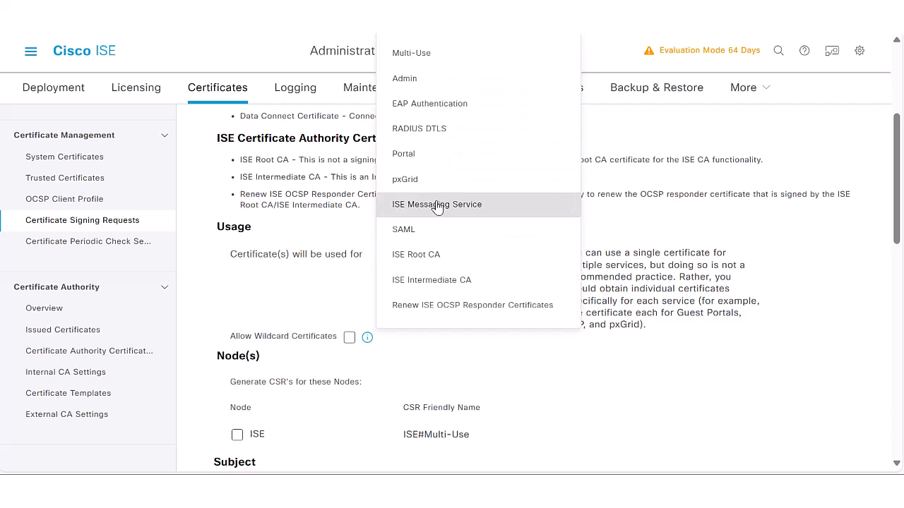
{"action": "left_click", "coordinate": [437, 203]}
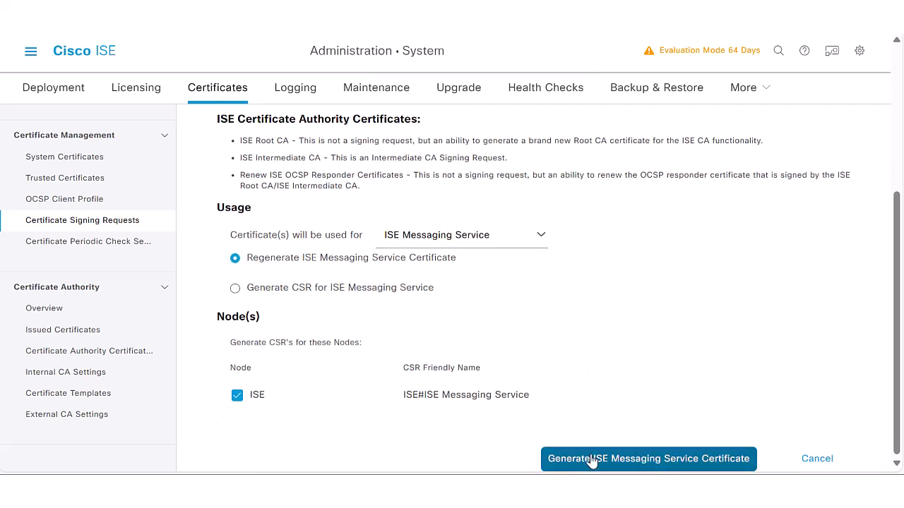
{"action": "left_click", "coordinate": [647, 459]}
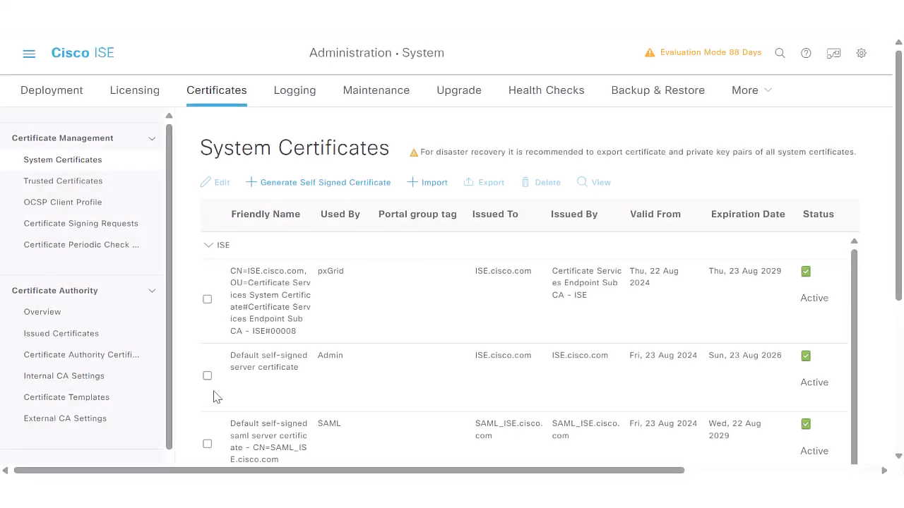
Export the default self-signed server certificate with its private key protected by a confirmed password.
{"action": "left_click", "coordinate": [207, 376]}
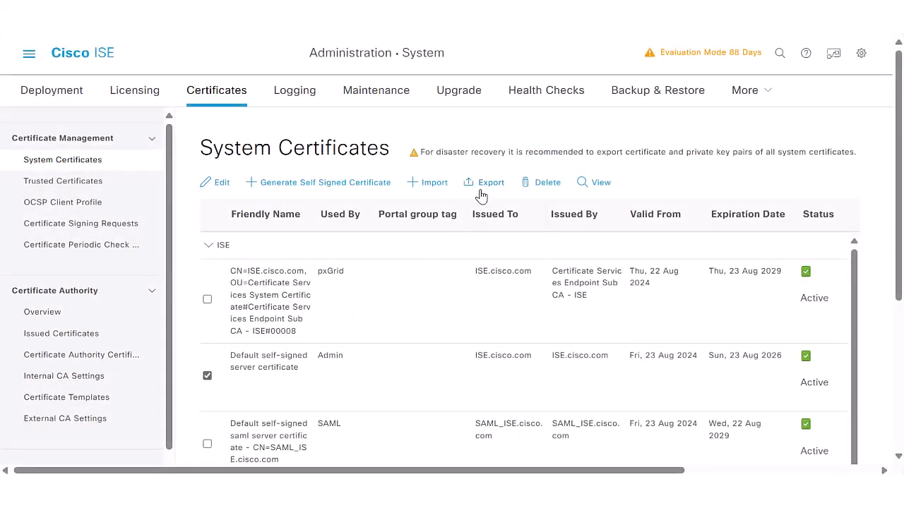
{"action": "left_click", "coordinate": [491, 182]}
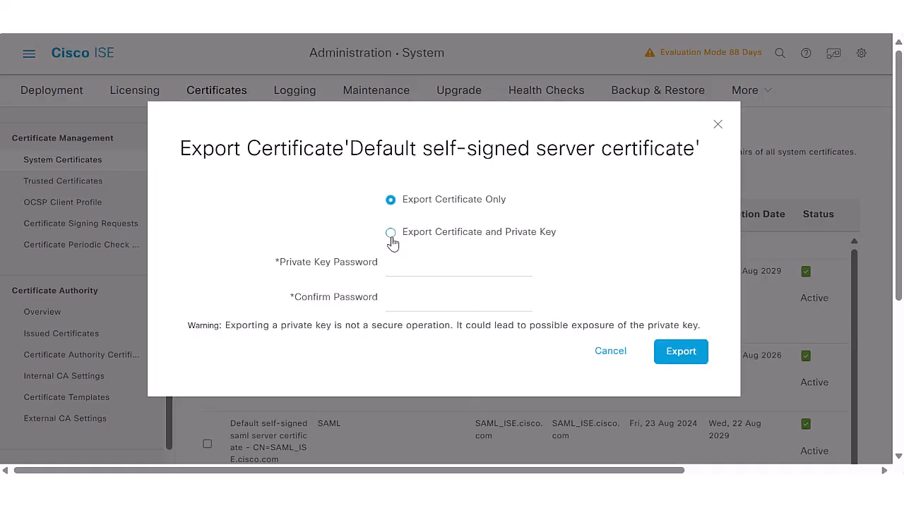
{"action": "left_click", "coordinate": [390, 232]}
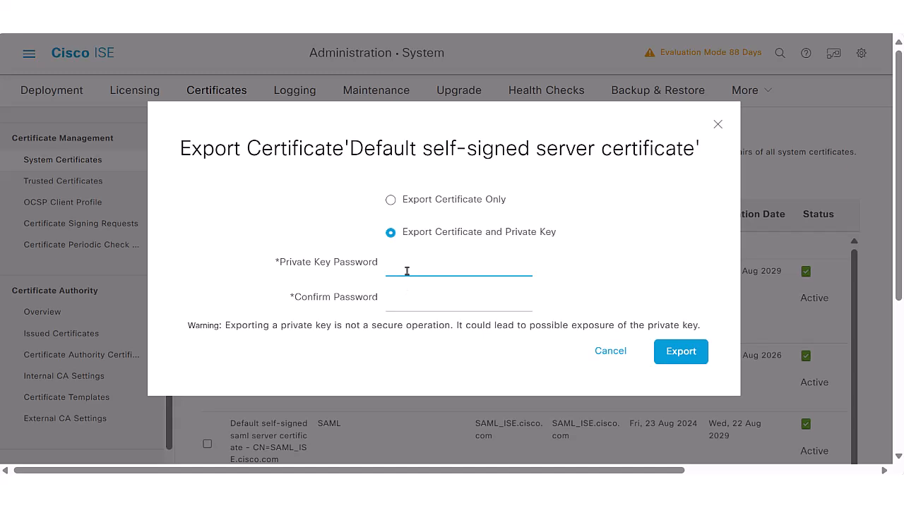
{"action": "type", "text": "password"}
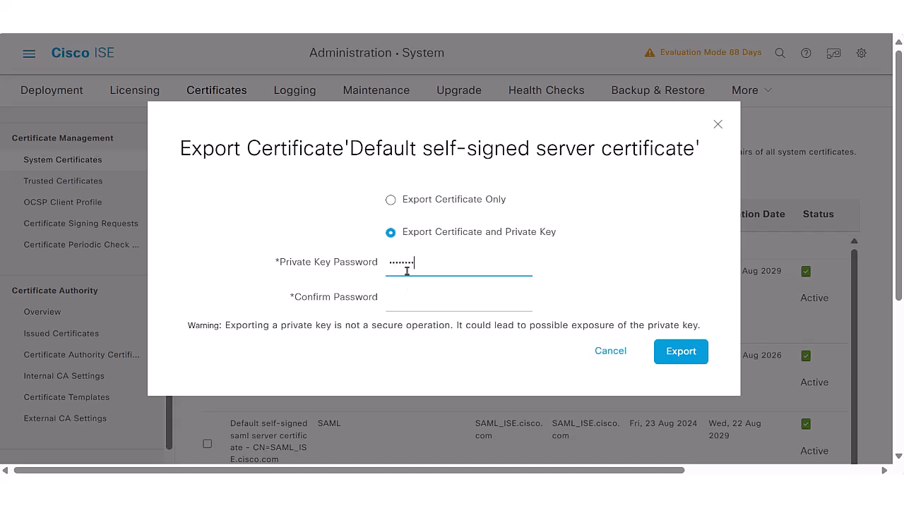
{"action": "type", "text": "•••••"}
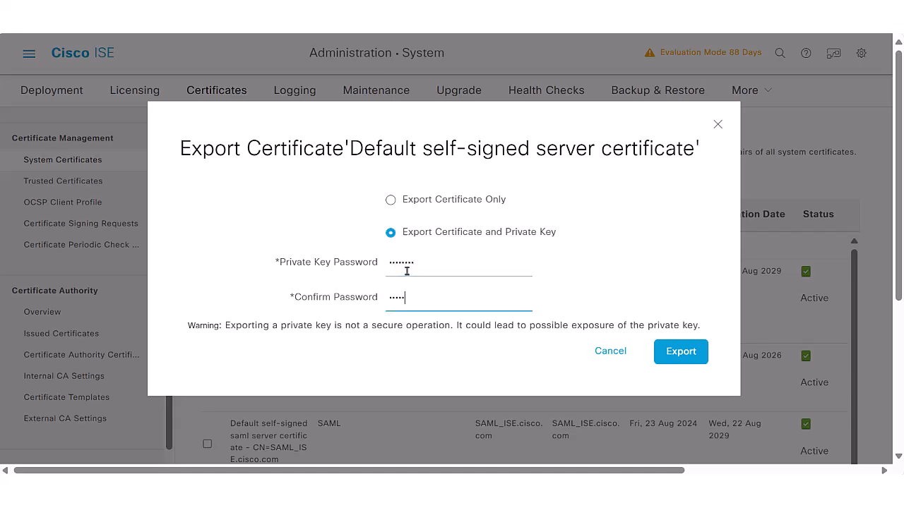
{"action": "left_click", "coordinate": [680, 352]}
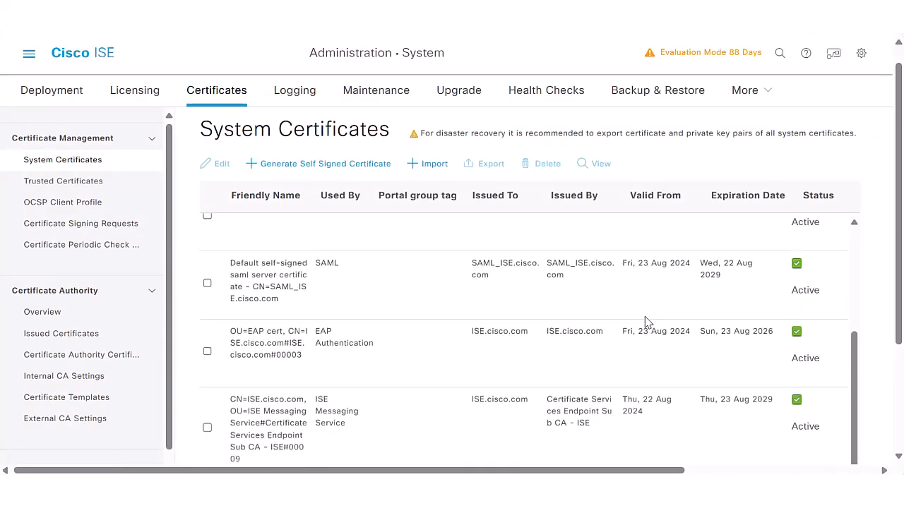
Go to Trusted Certificates and open one certificate's settings showing OCSP and CRL options.
{"action": "scroll", "scroll_direction": "down", "scroll_amount": 3}
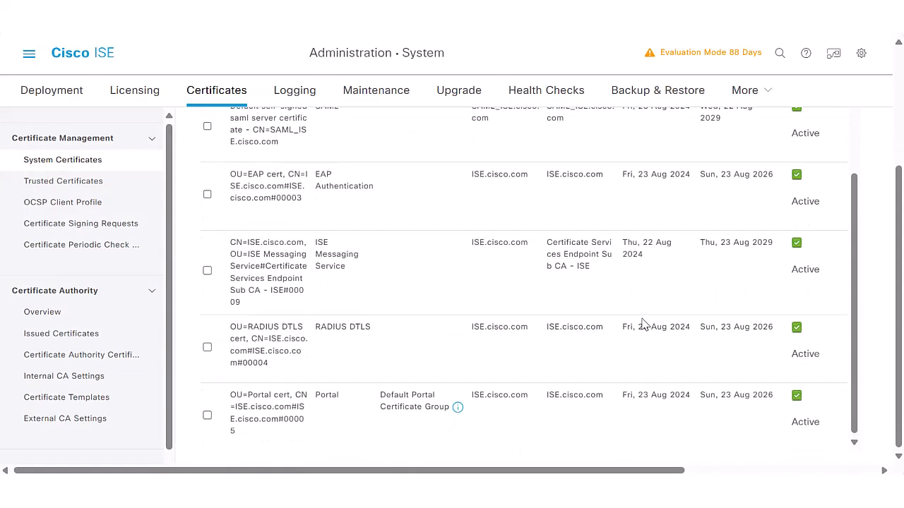
{"action": "left_click", "coordinate": [62, 180]}
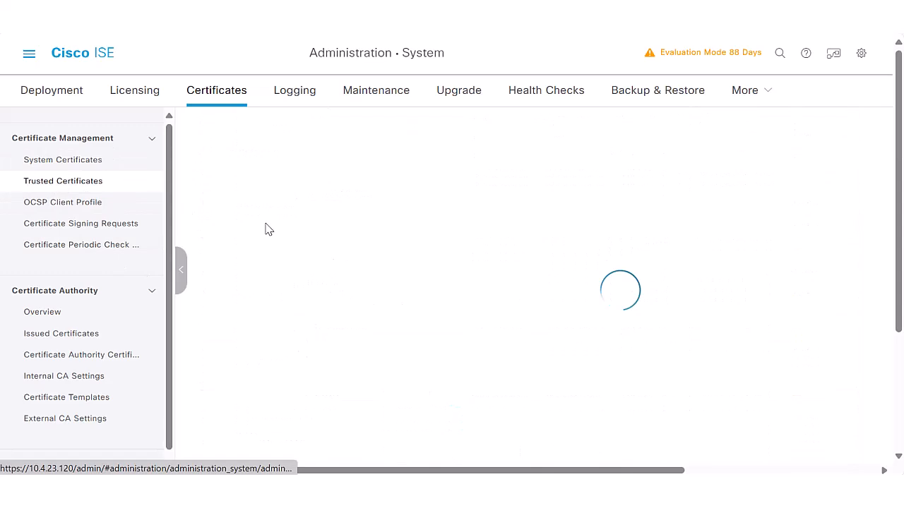
{"action": "left_click", "coordinate": [63, 181]}
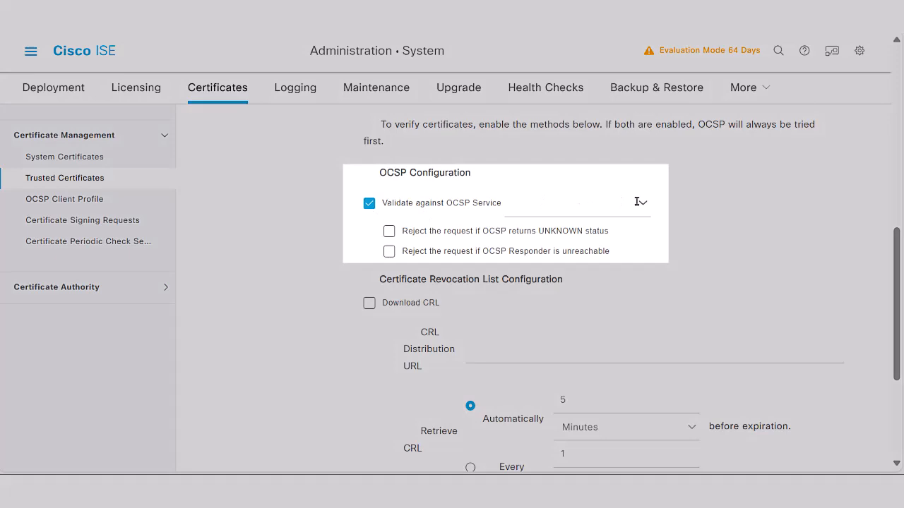
{"action": "left_click", "coordinate": [565, 203]}
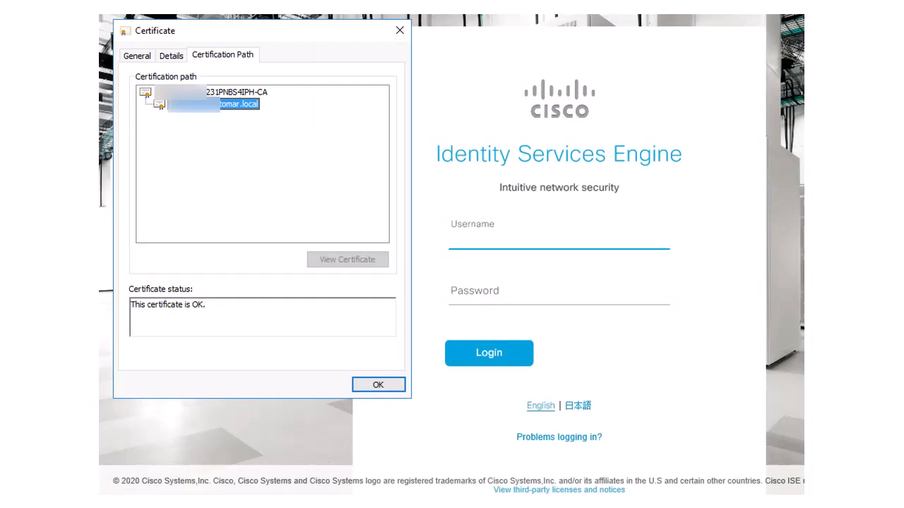
Close the browser's certificate path viewer with OK.
{"action": "left_click", "coordinate": [378, 384]}
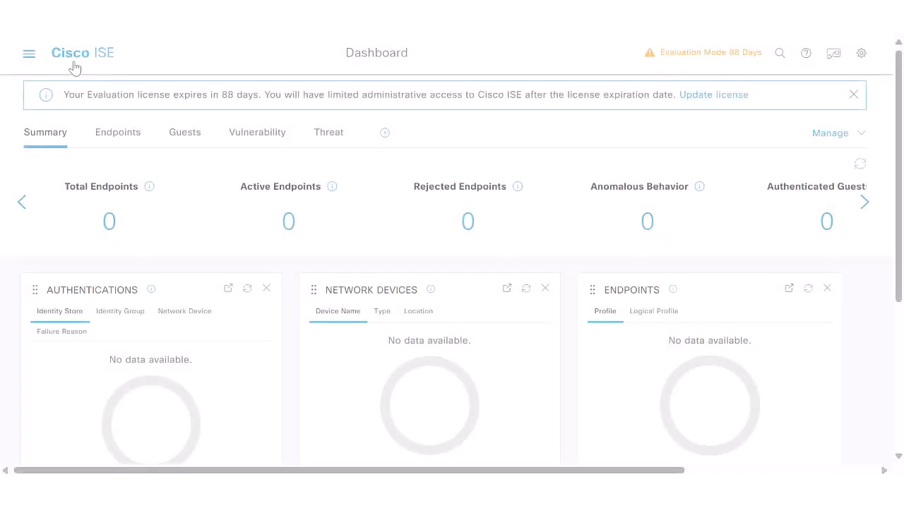
Navigate via Administration > System and Deployment to the Certificates section.
{"action": "left_click", "coordinate": [28, 54]}
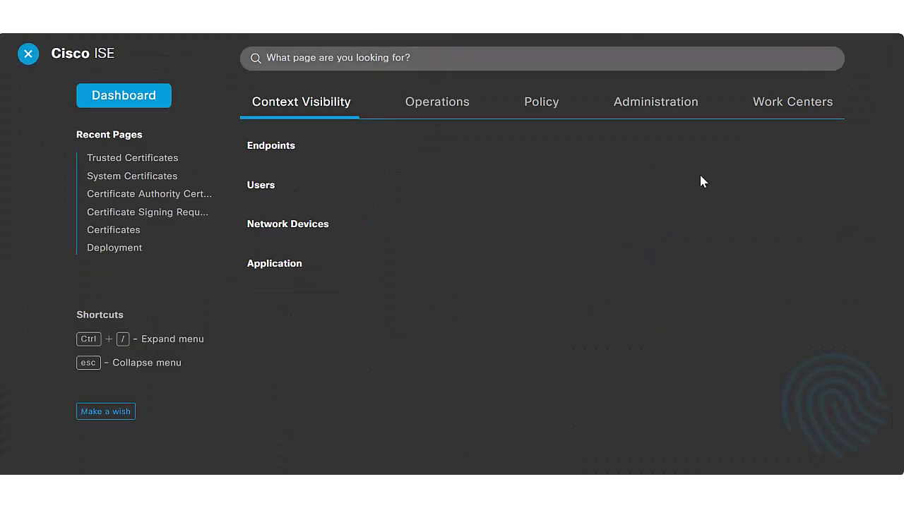
{"action": "left_click", "coordinate": [655, 102]}
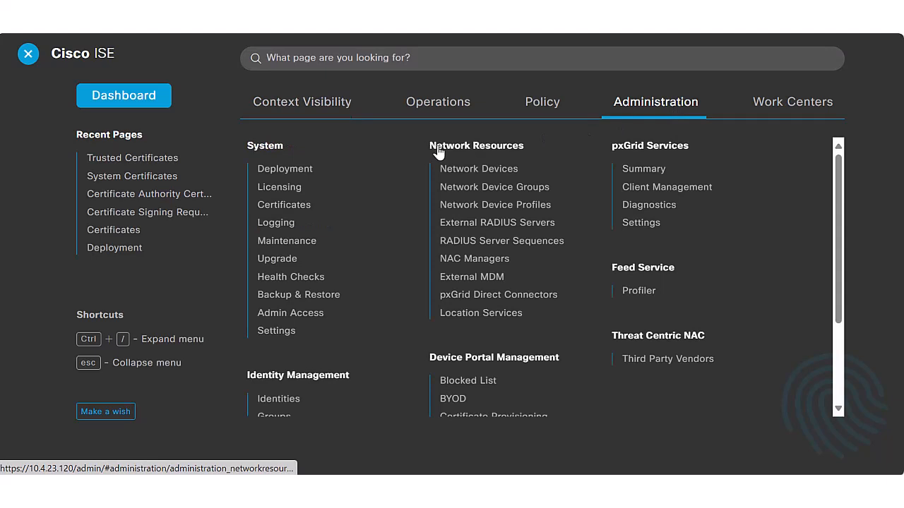
{"action": "left_click", "coordinate": [286, 170]}
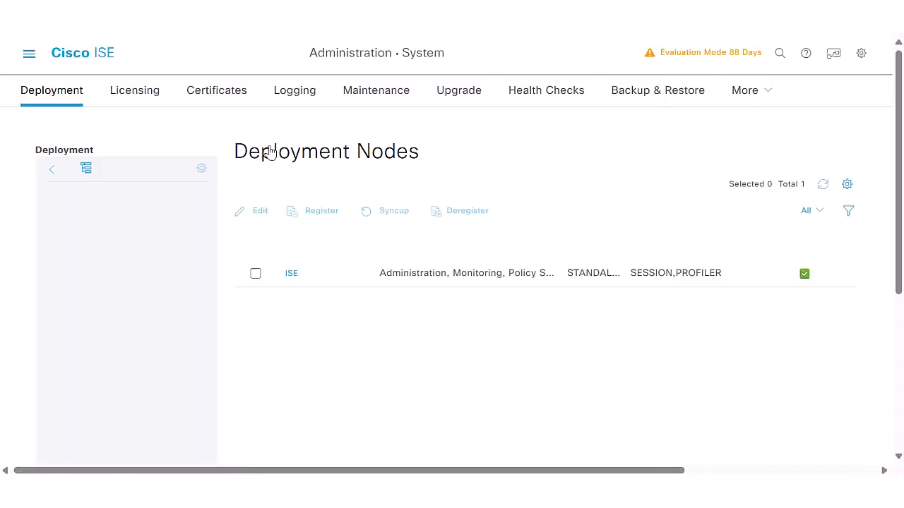
{"action": "left_click", "coordinate": [85, 168]}
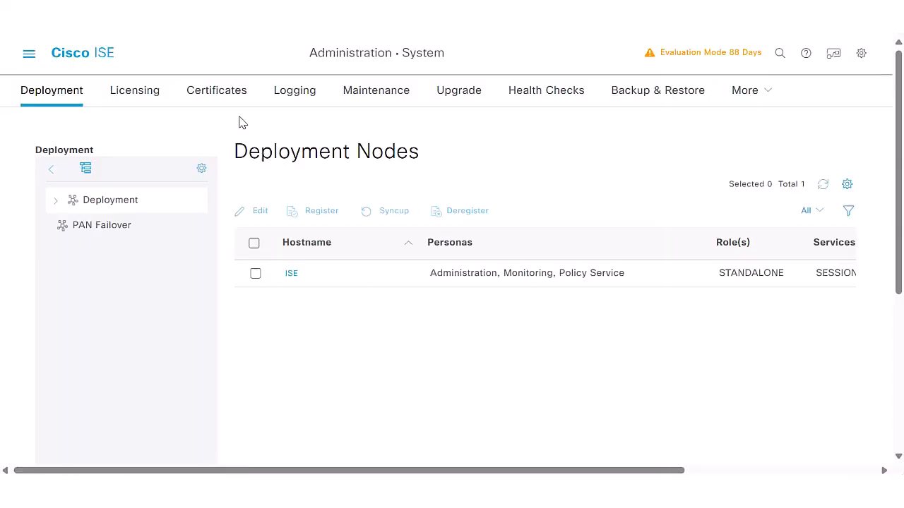
{"action": "left_click", "coordinate": [216, 91]}
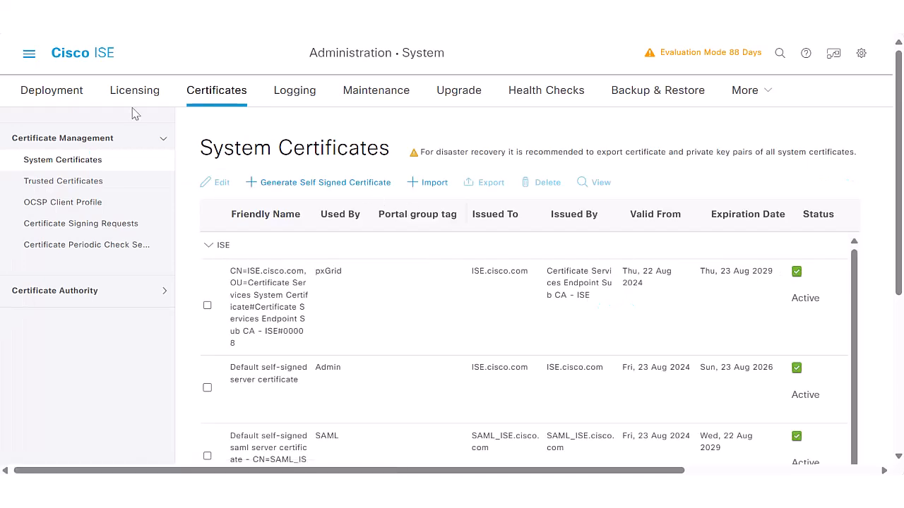
Reload the System Certificates list and scroll through its entries.
{"action": "left_click", "coordinate": [62, 181]}
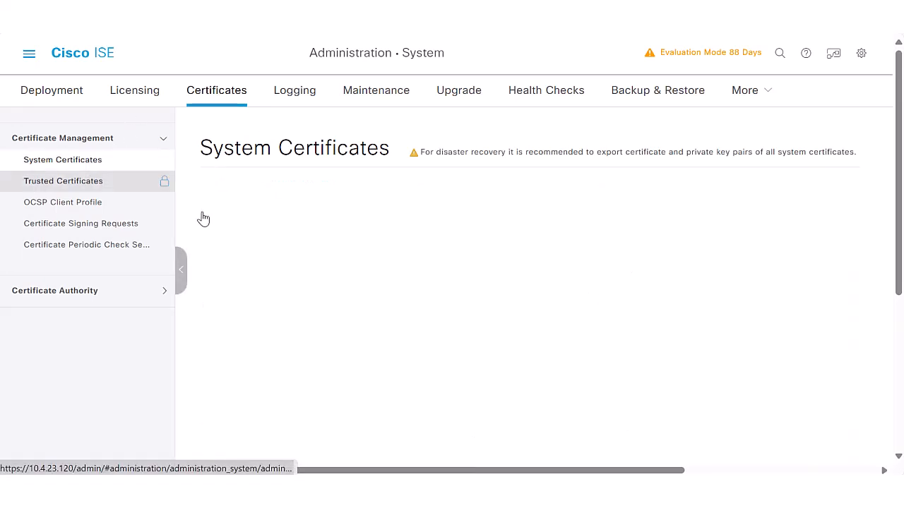
{"action": "left_click", "coordinate": [62, 159]}
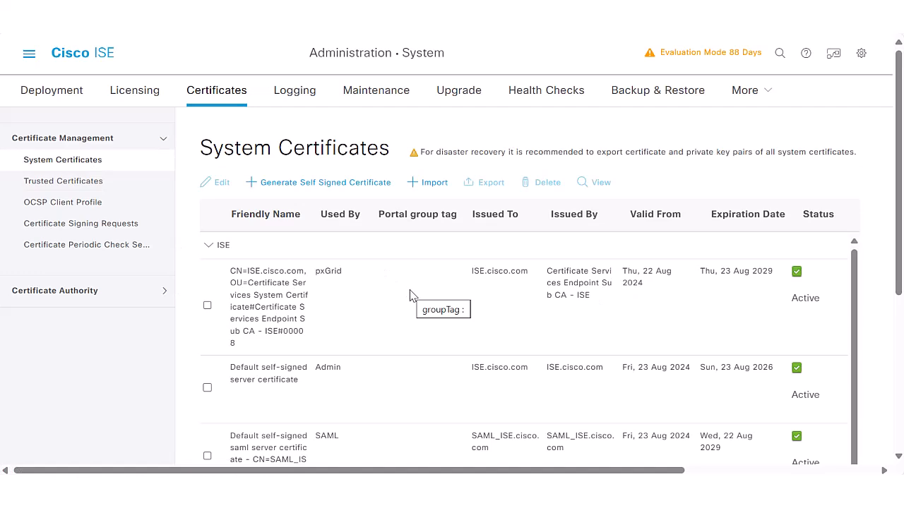
{"action": "scroll", "scroll_direction": "down", "scroll_amount": 3}
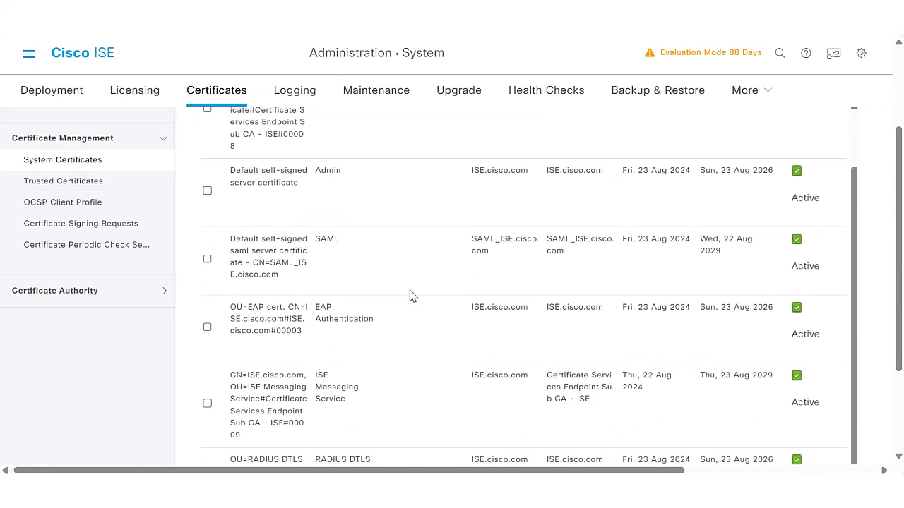
{"action": "scroll", "scroll_direction": "down", "scroll_amount": 3}
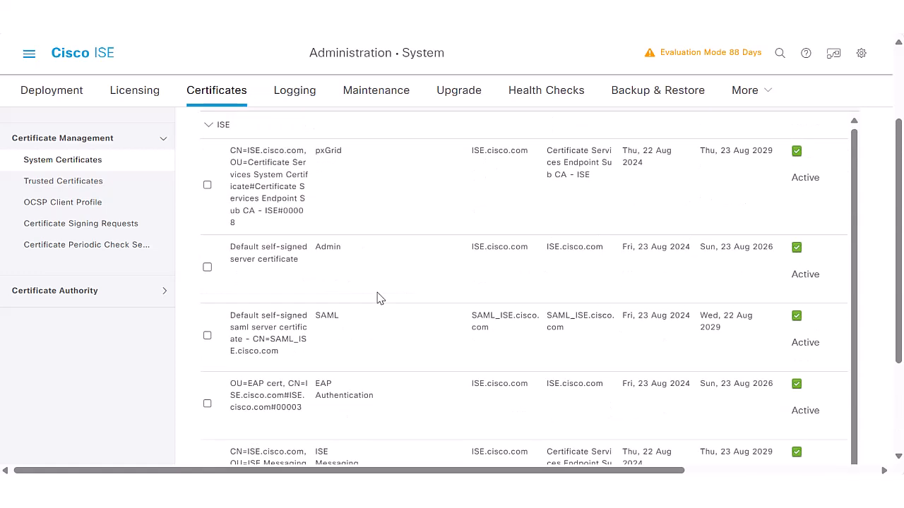
{"action": "left_click", "coordinate": [206, 267]}
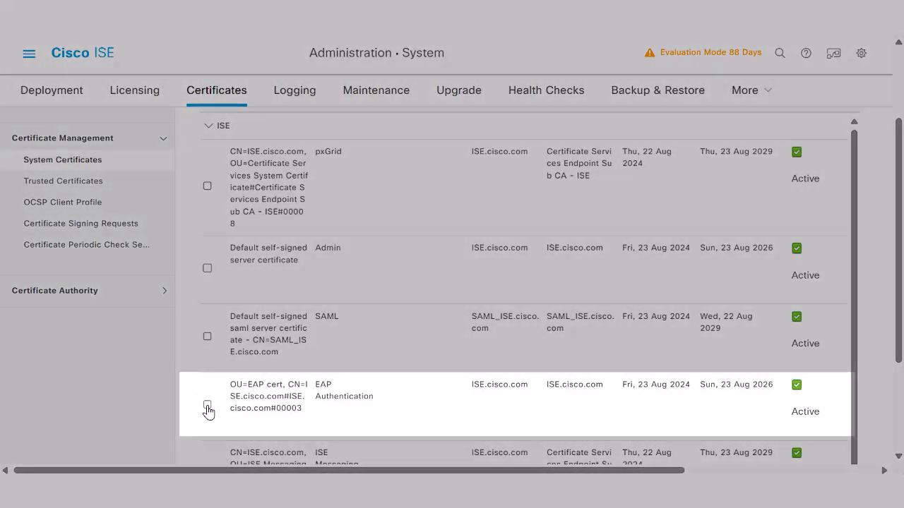
Mark the EAP Authentication and Portal certificates in the list.
{"action": "left_click", "coordinate": [206, 404]}
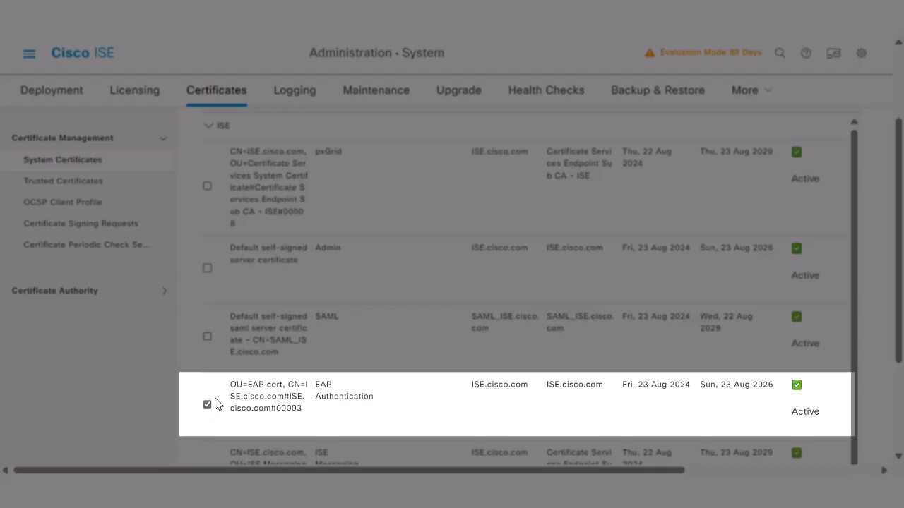
{"action": "left_click", "coordinate": [207, 404]}
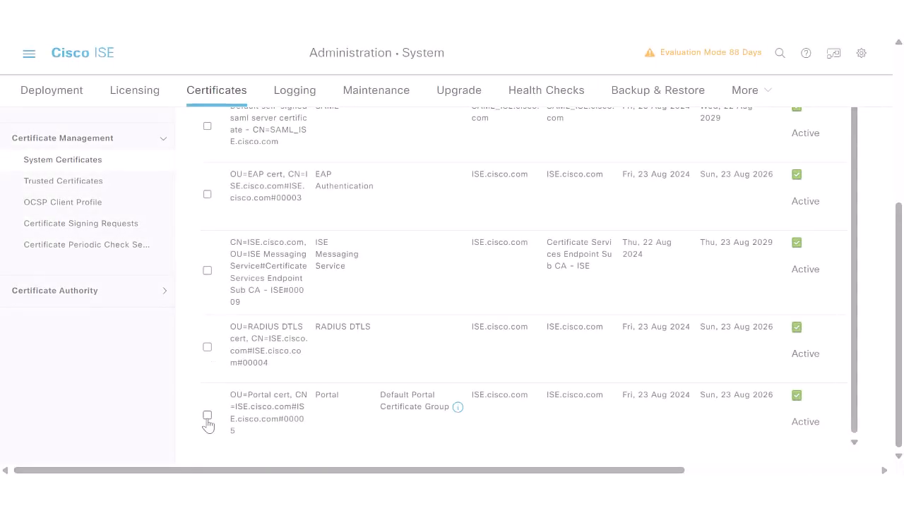
{"action": "left_click", "coordinate": [206, 416]}
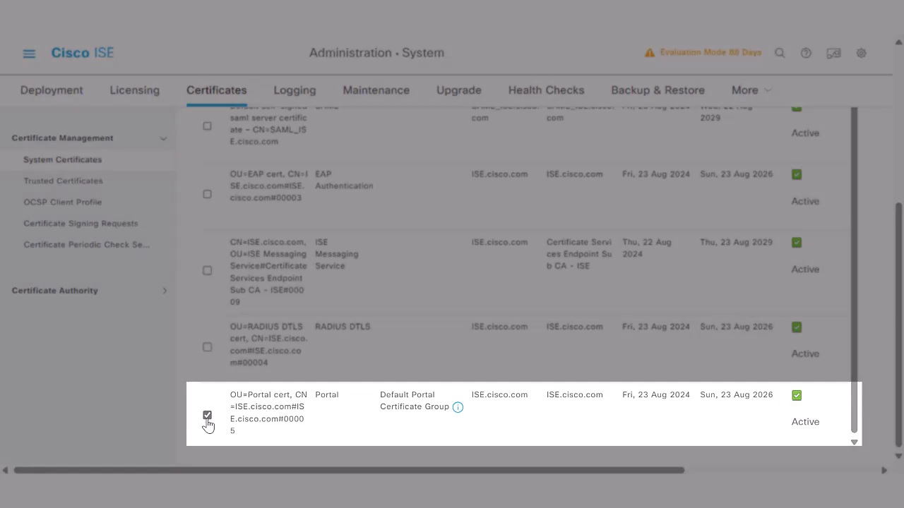
{"action": "scroll", "scroll_direction": "down", "scroll_amount": 3}
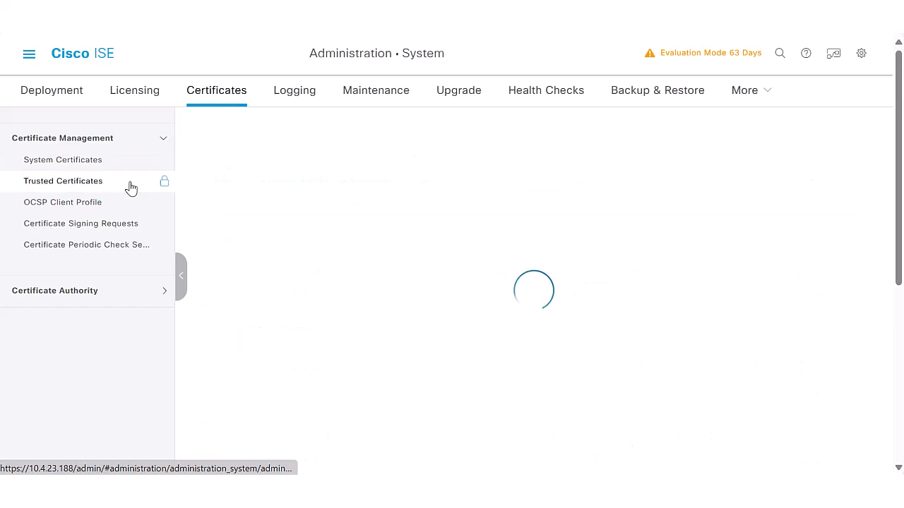
{"action": "left_click", "coordinate": [62, 180]}
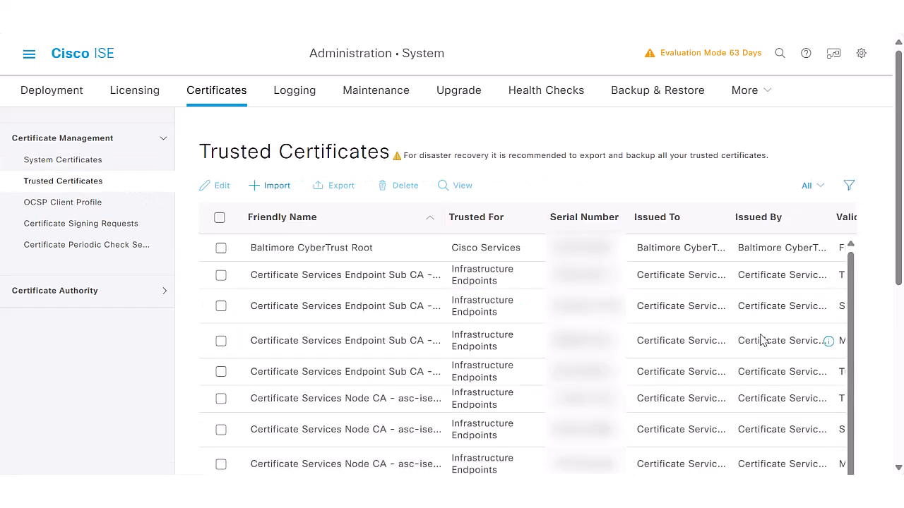
{"action": "scroll", "scroll_direction": "down", "scroll_amount": 3}
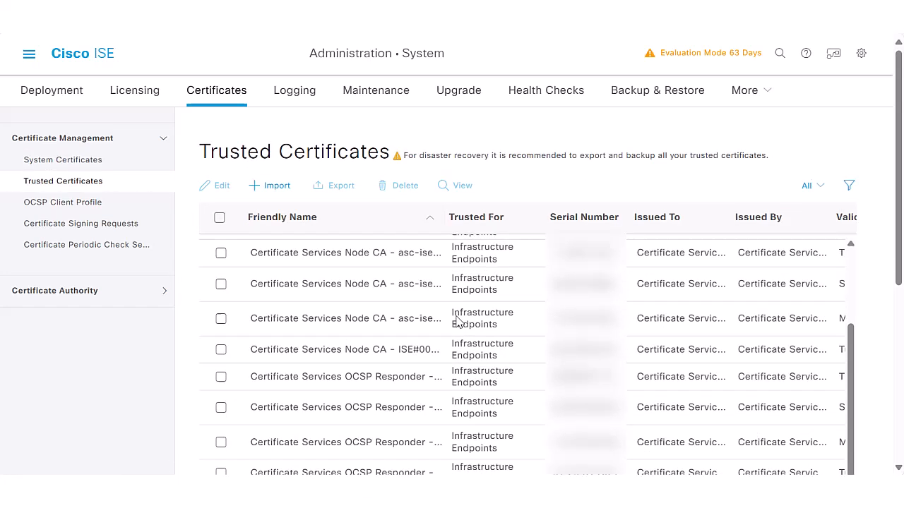
{"action": "scroll", "scroll_direction": "down", "scroll_amount": 3}
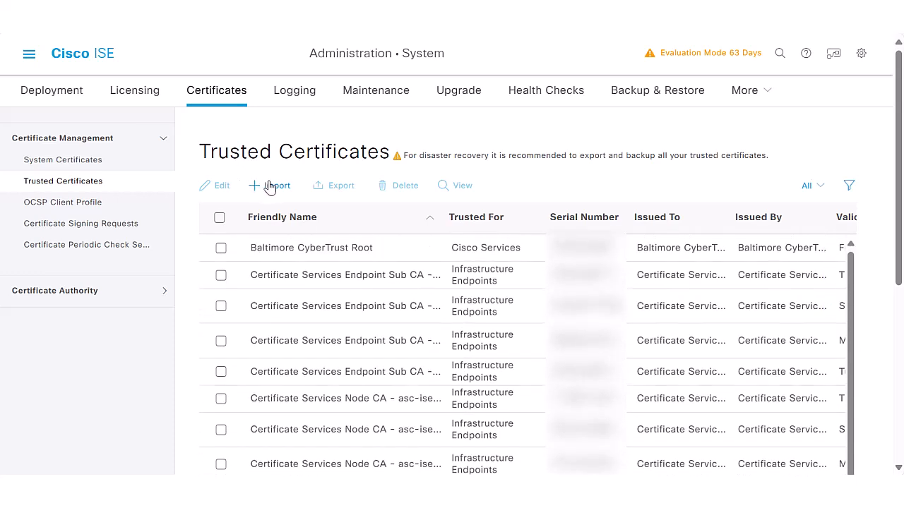
{"action": "left_click", "coordinate": [277, 185]}
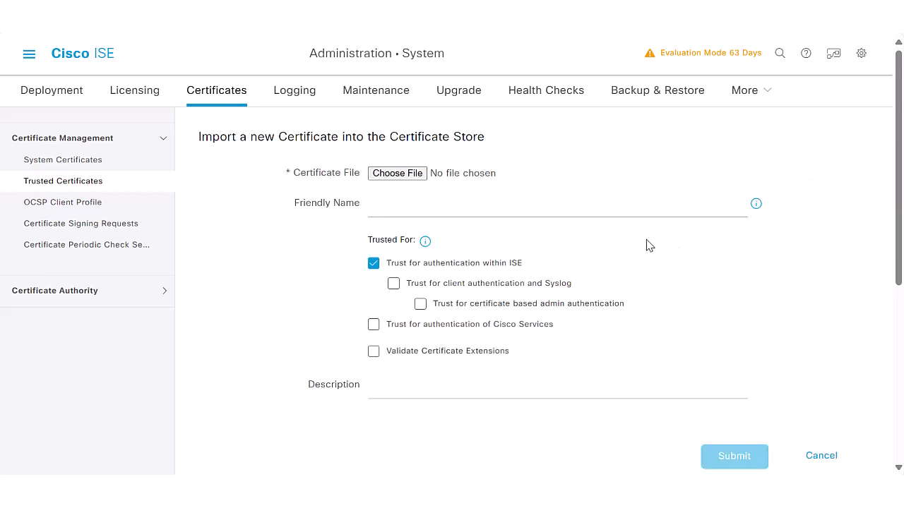
{"action": "mouse_move", "coordinate": [500, 339]}
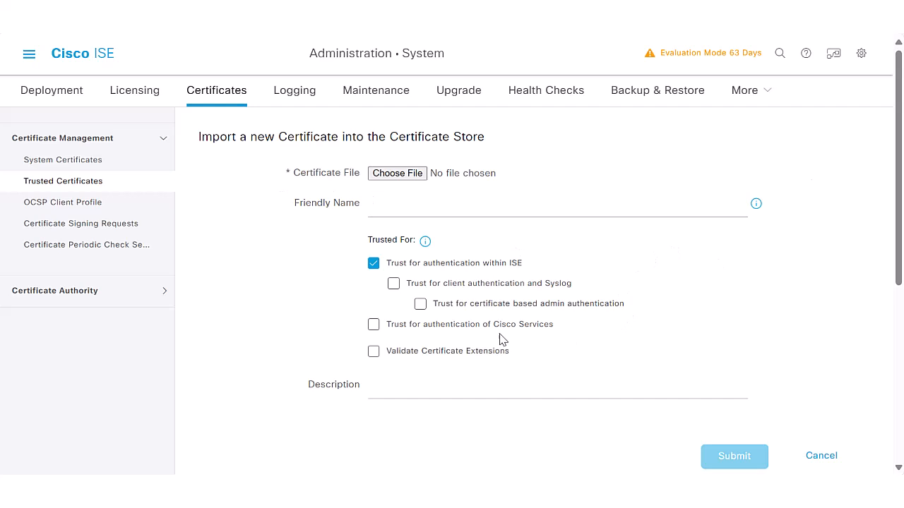
{"action": "mouse_move", "coordinate": [392, 300]}
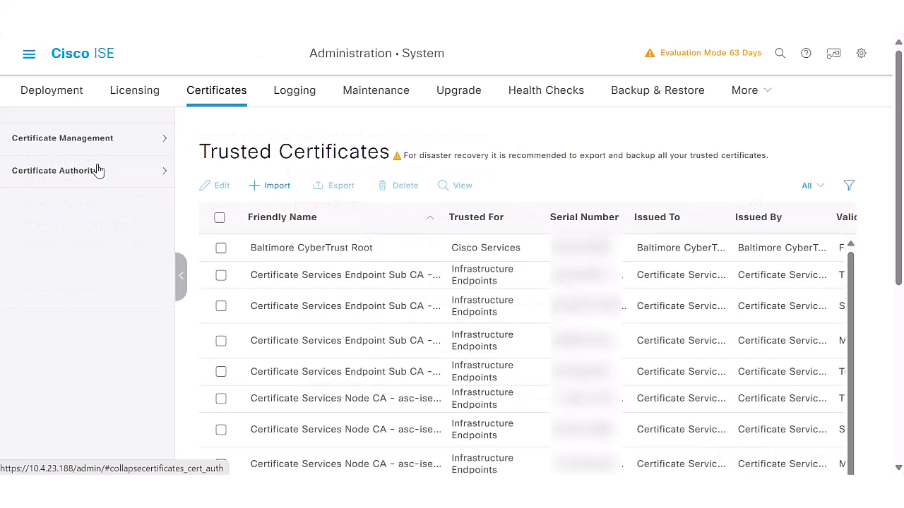
Expand Certificate Authority and show the CA Certificates store with root, node and endpoint sub CAs.
{"action": "left_click", "coordinate": [55, 170]}
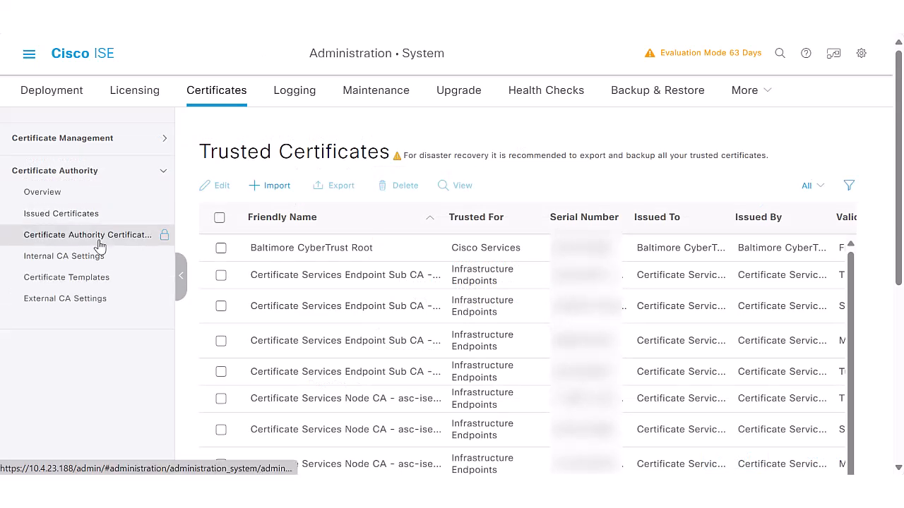
{"action": "left_click", "coordinate": [88, 234]}
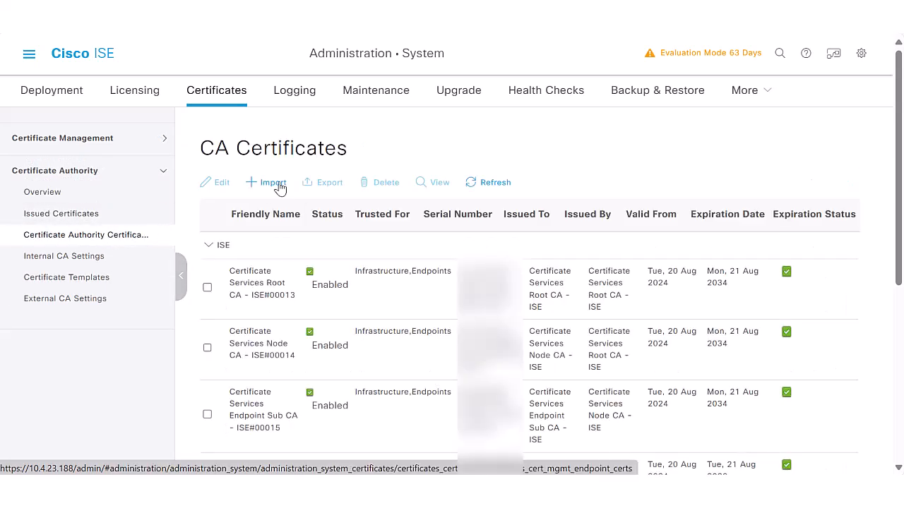
{"action": "scroll", "scroll_direction": "down", "scroll_amount": 3}
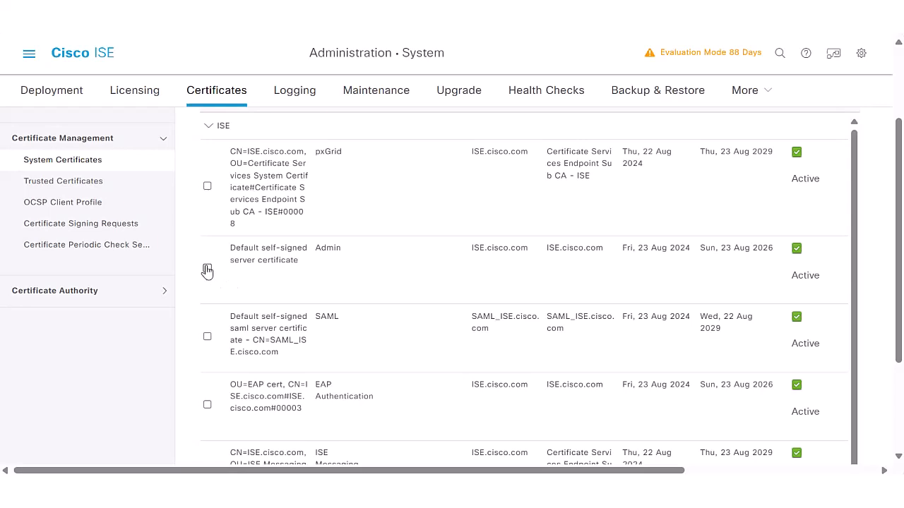
View the details of the default self-signed Admin certificate, then bring up the main navigation.
{"action": "left_click", "coordinate": [207, 268]}
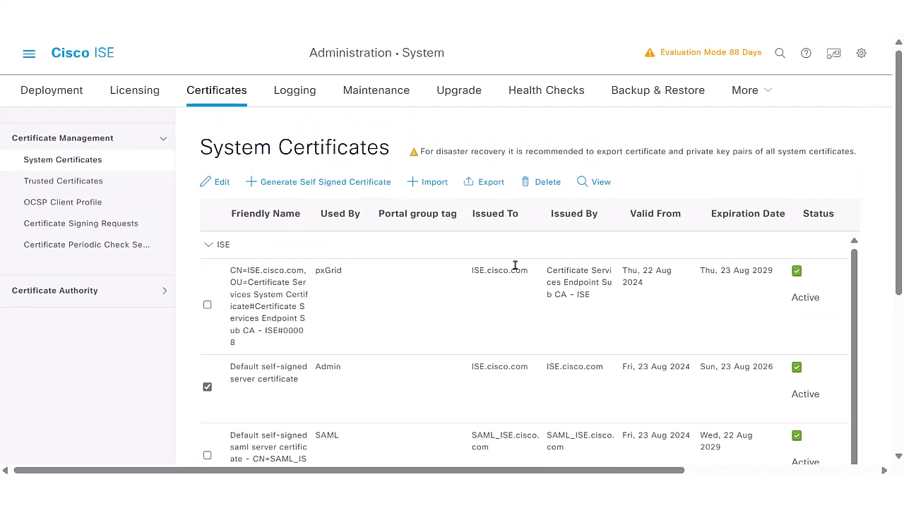
{"action": "left_click", "coordinate": [593, 181]}
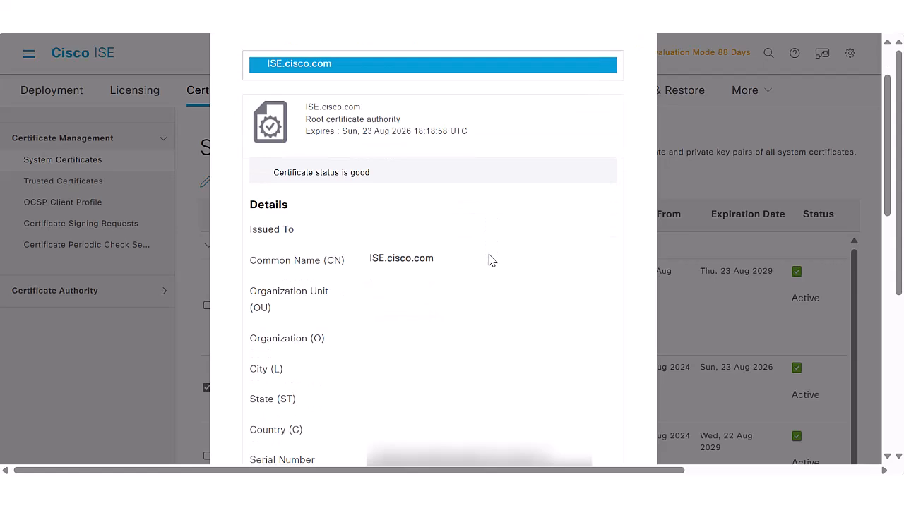
{"action": "scroll", "scroll_direction": "down", "scroll_amount": 3}
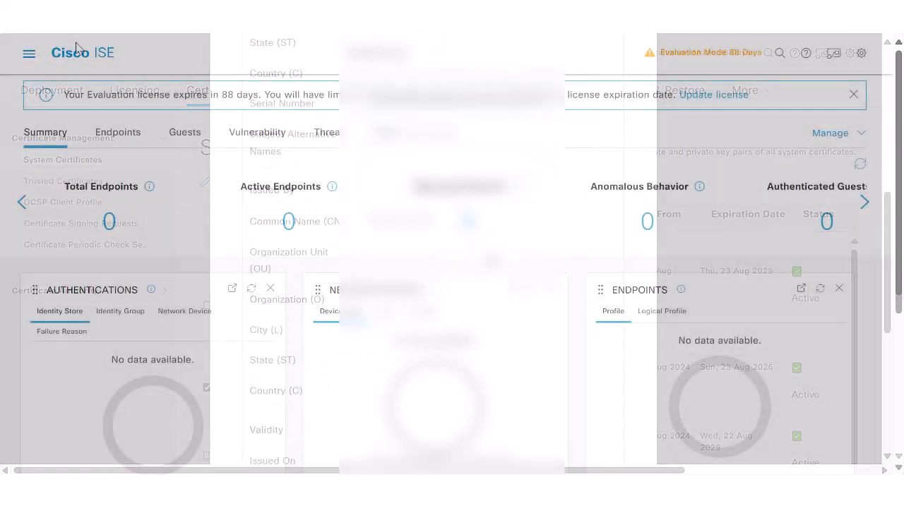
{"action": "left_click", "coordinate": [28, 54]}
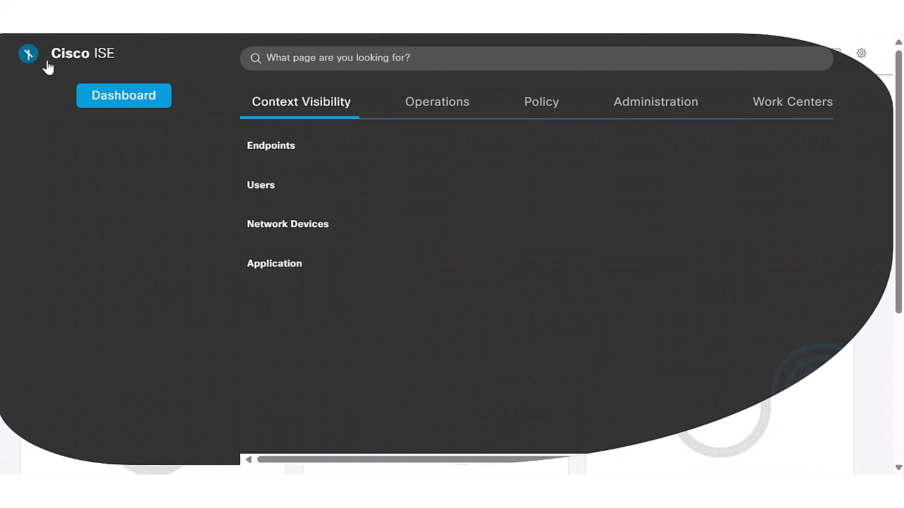
Go to Administration > System > Certificates and mark the pxGrid certificate.
{"action": "left_click", "coordinate": [655, 102]}
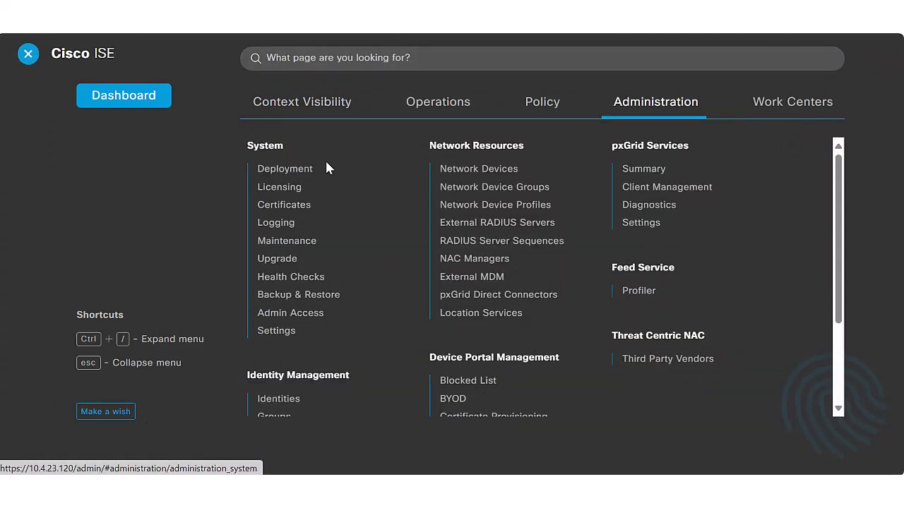
{"action": "left_click", "coordinate": [284, 205]}
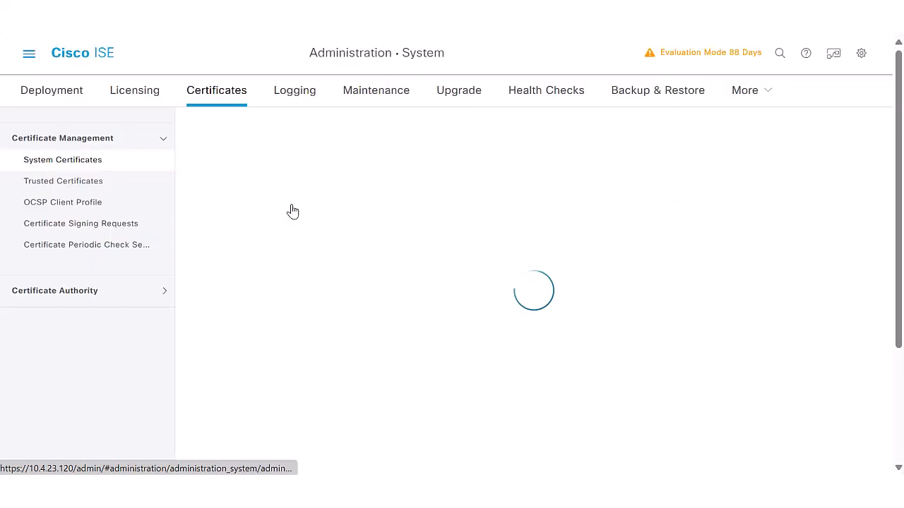
{"action": "left_click", "coordinate": [63, 160]}
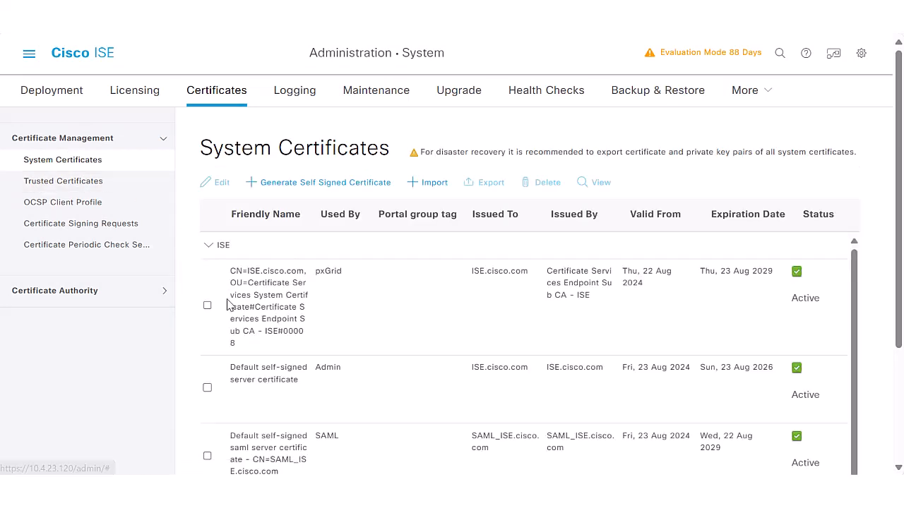
{"action": "left_click", "coordinate": [207, 305]}
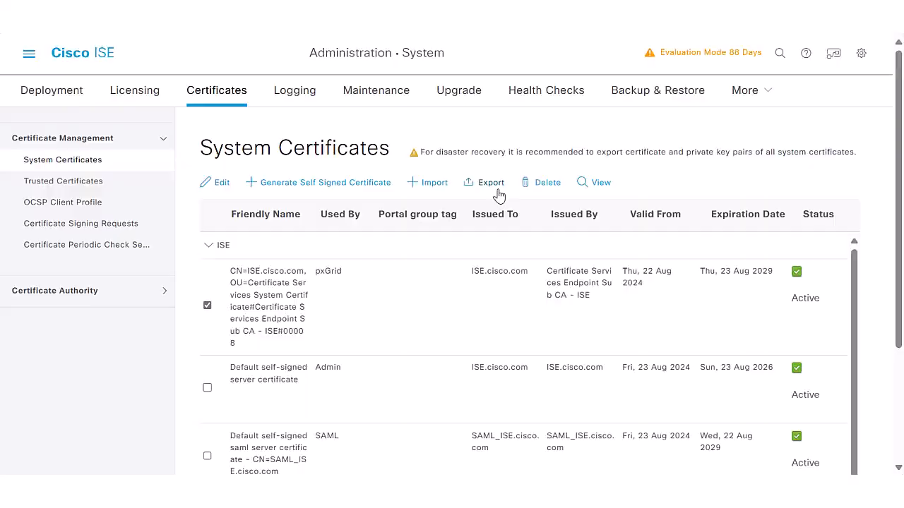
Export the pxGrid certificate with its private key, protected by a password, downloading the zip.
{"action": "left_click", "coordinate": [492, 182]}
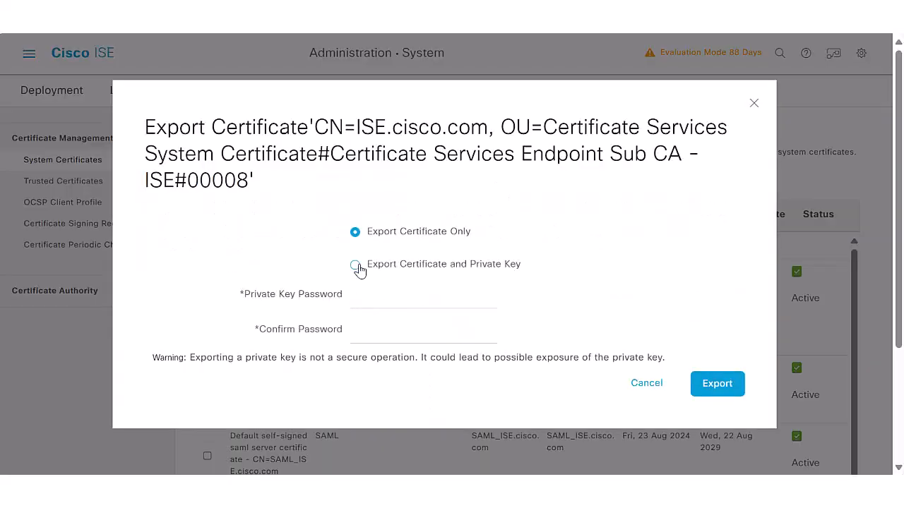
{"action": "left_click", "coordinate": [356, 264]}
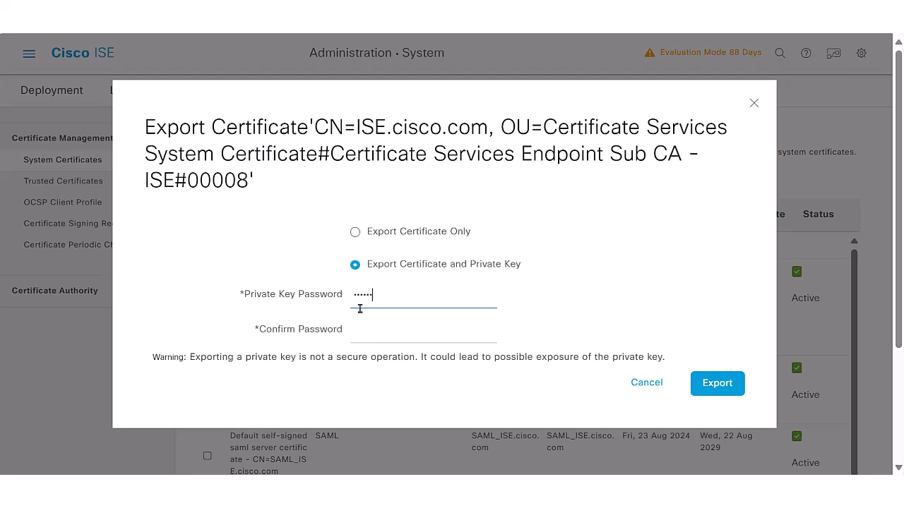
{"action": "type", "text": "••"}
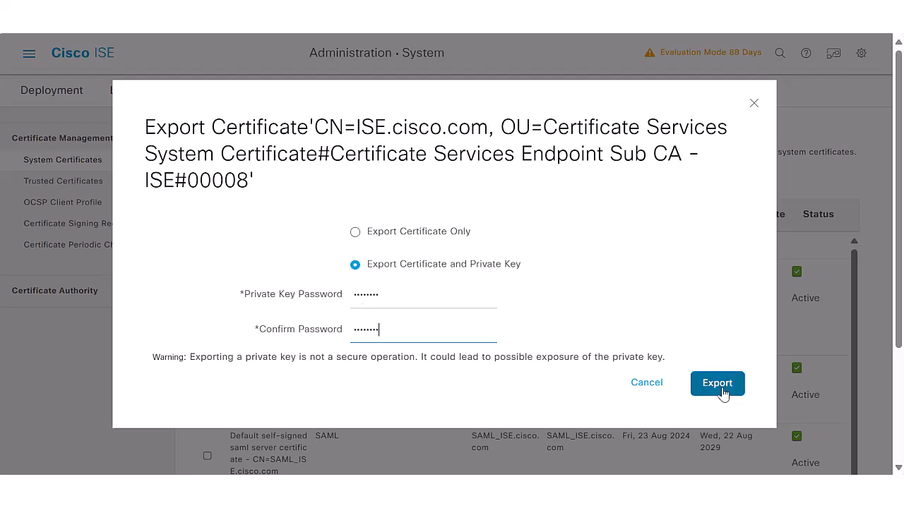
{"action": "left_click", "coordinate": [718, 384]}
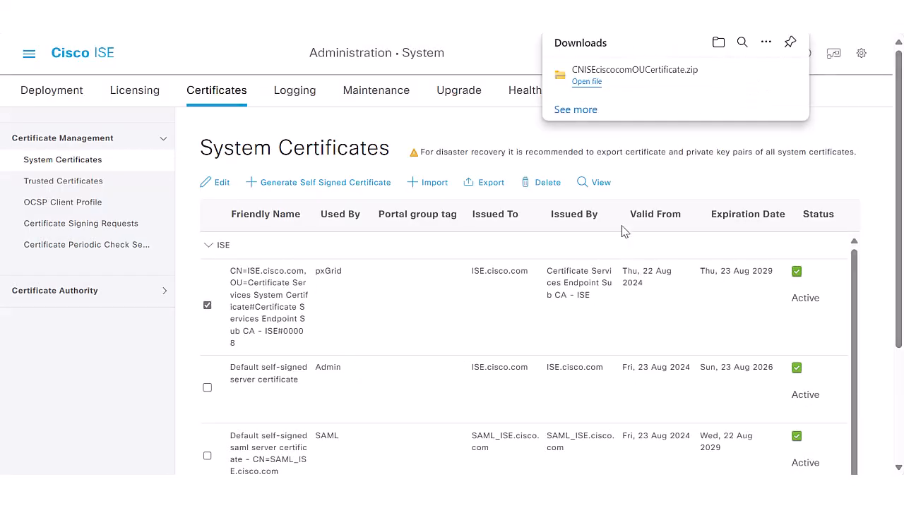